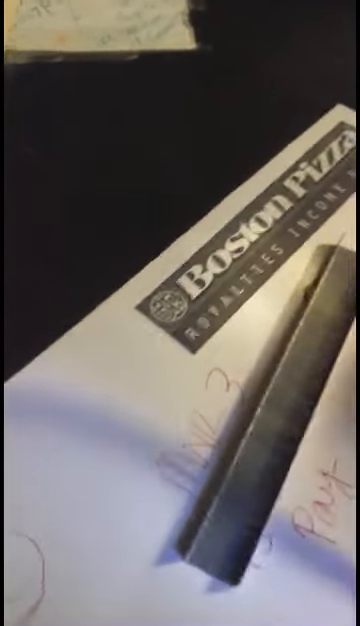
mouse_move(180, 313)
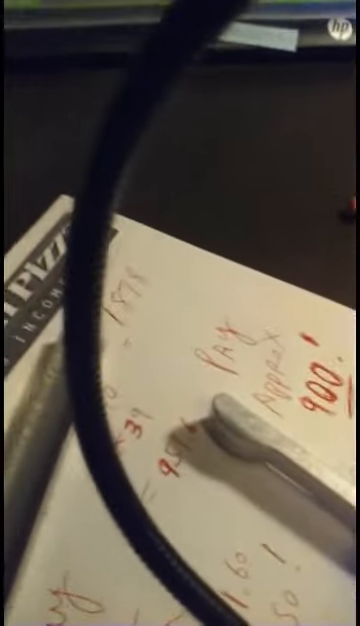